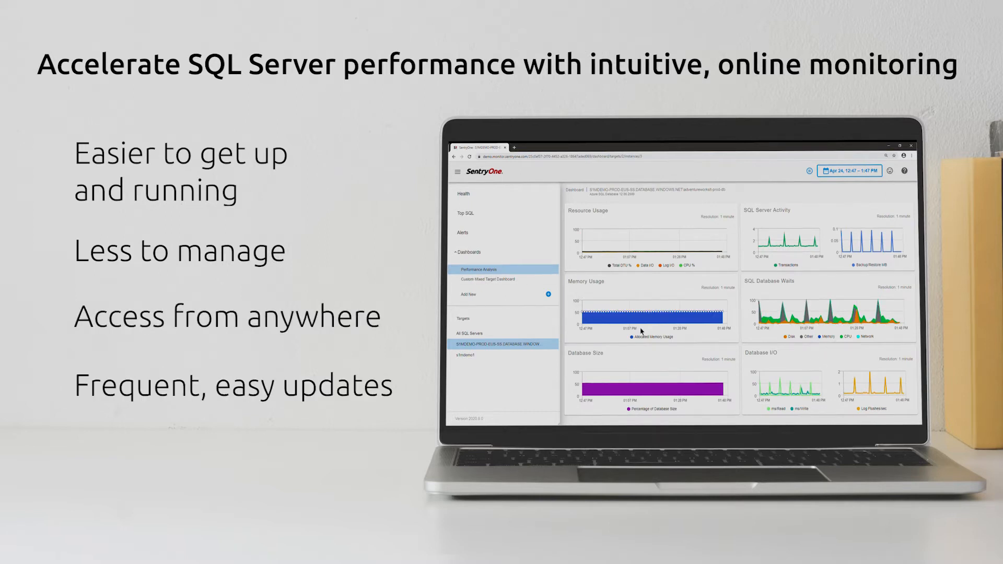
Step: Bring up the live Custom Mixed Target Dashboard with memory, waits and activity charts
{"action": "left_click", "coordinate": [489, 279]}
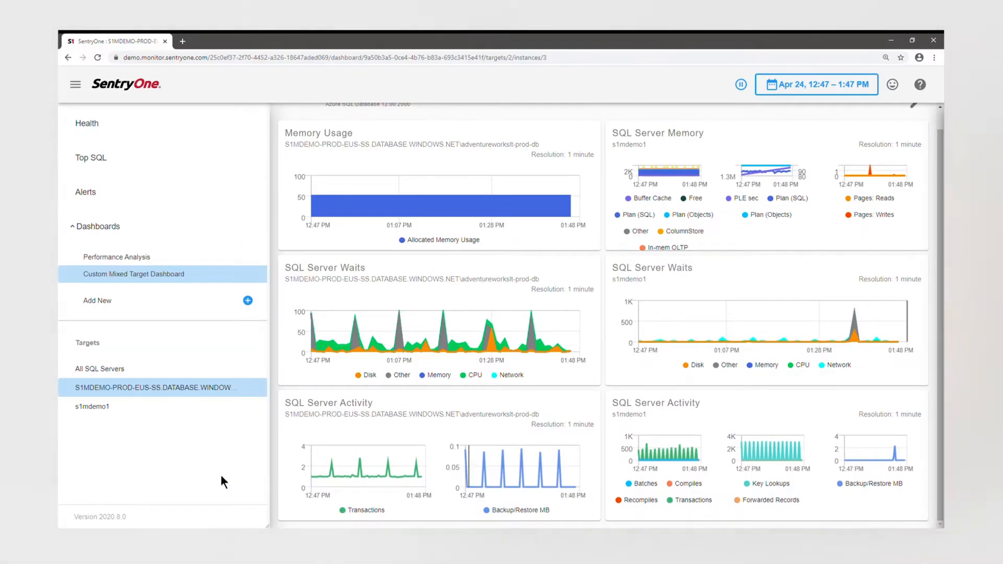
Step: Switch the dashboard to the s1mdemo1 server target
{"action": "left_click", "coordinate": [92, 407]}
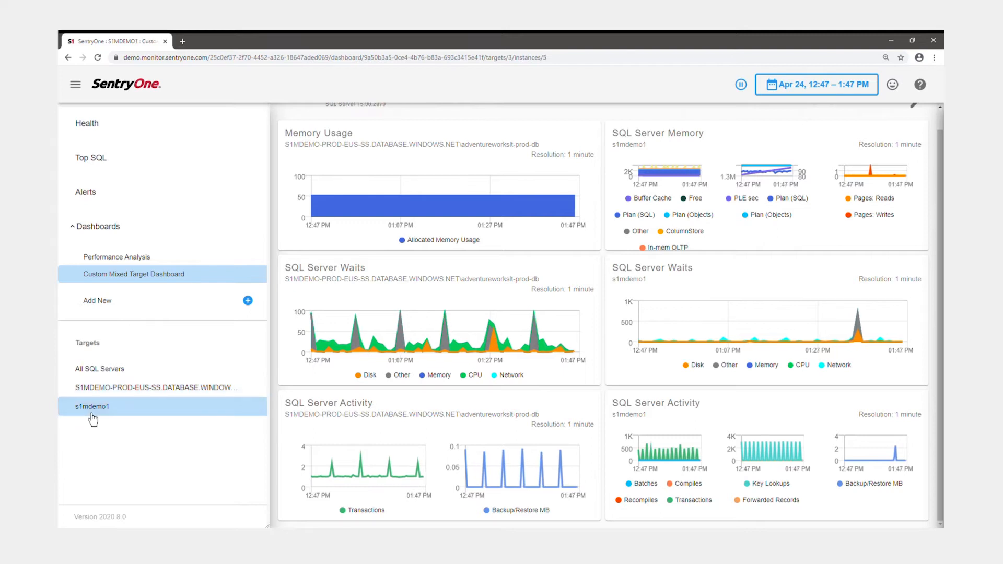
{"action": "mouse_move", "coordinate": [90, 154]}
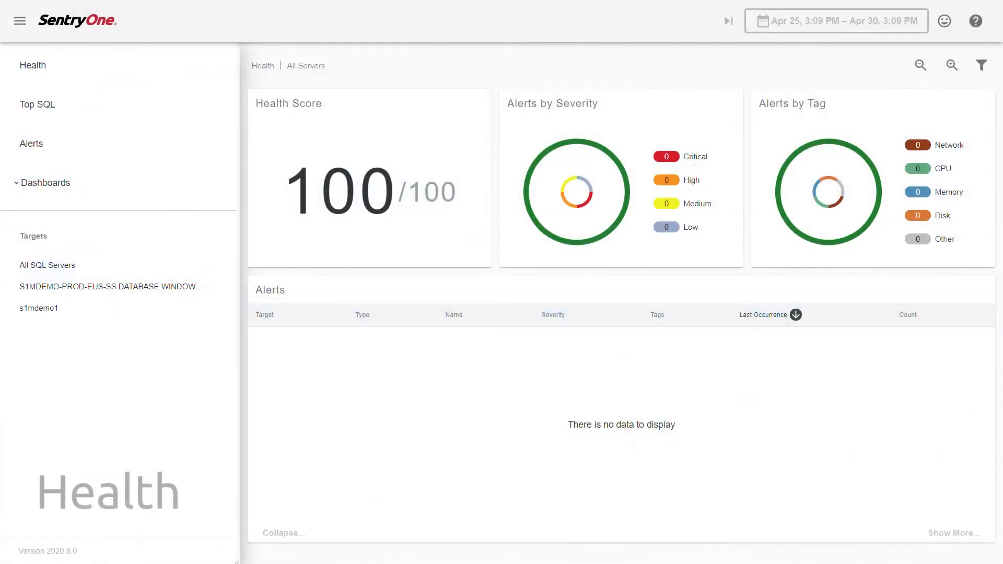
Step: Compare All SQL Servers health by tag and wait time per session, then show the alerts log
{"action": "left_click", "coordinate": [47, 264]}
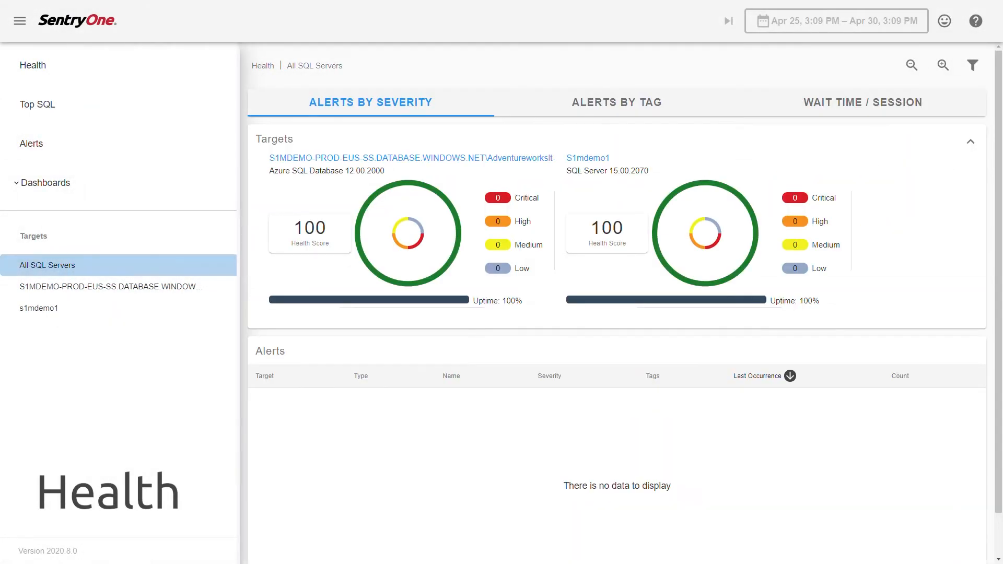
{"action": "left_click", "coordinate": [615, 101]}
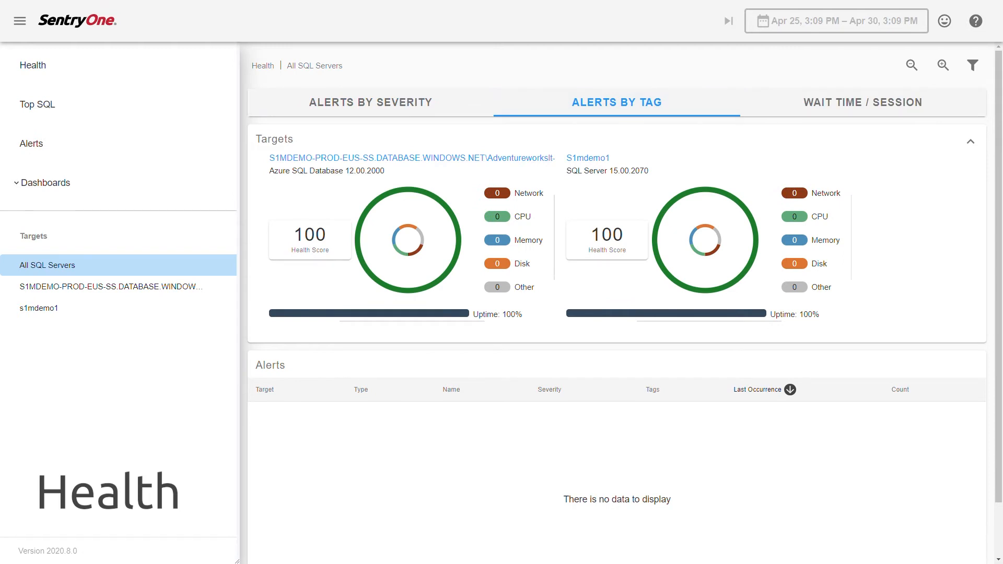
{"action": "left_click", "coordinate": [862, 102]}
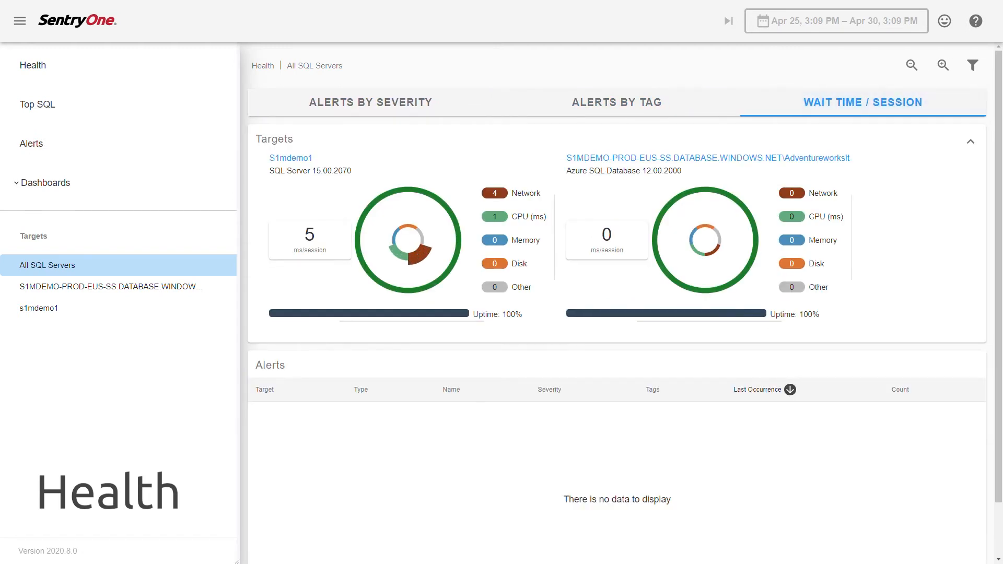
{"action": "left_click", "coordinate": [30, 143]}
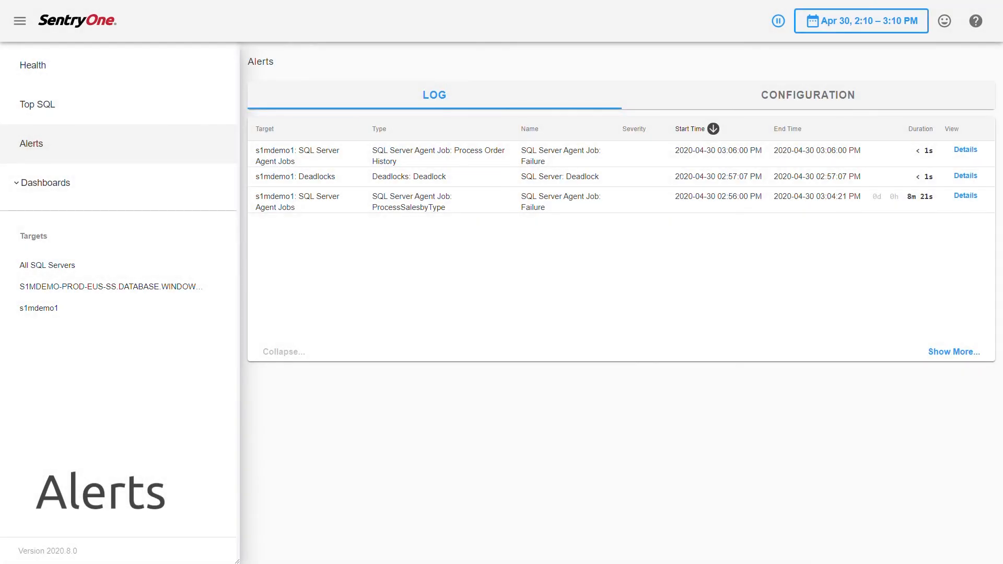
Step: Review the % Free Space - Data/Log File(s) alert configuration, then move to Top SQL for s1mdemo1
{"action": "left_click", "coordinate": [807, 95]}
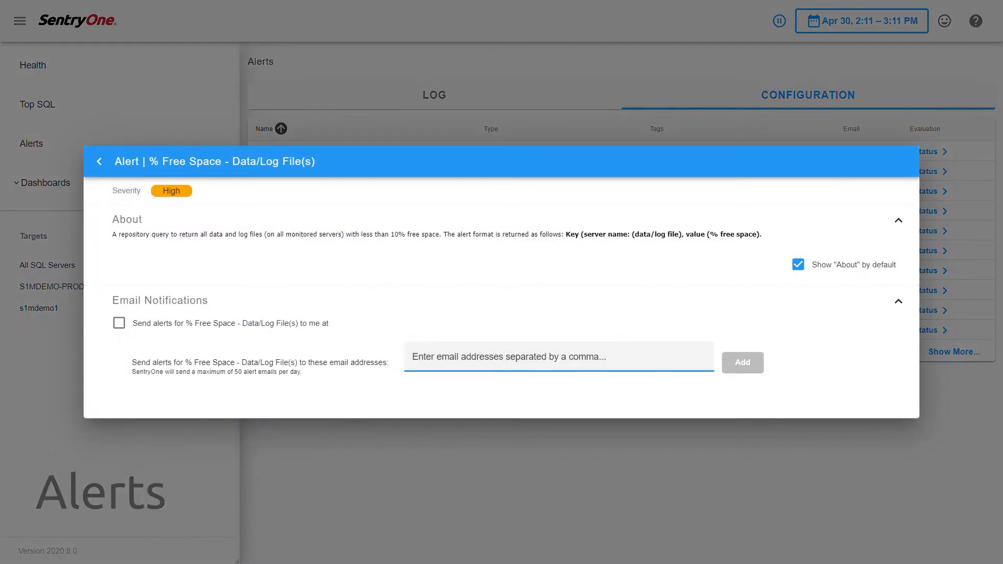
{"action": "left_click", "coordinate": [38, 105]}
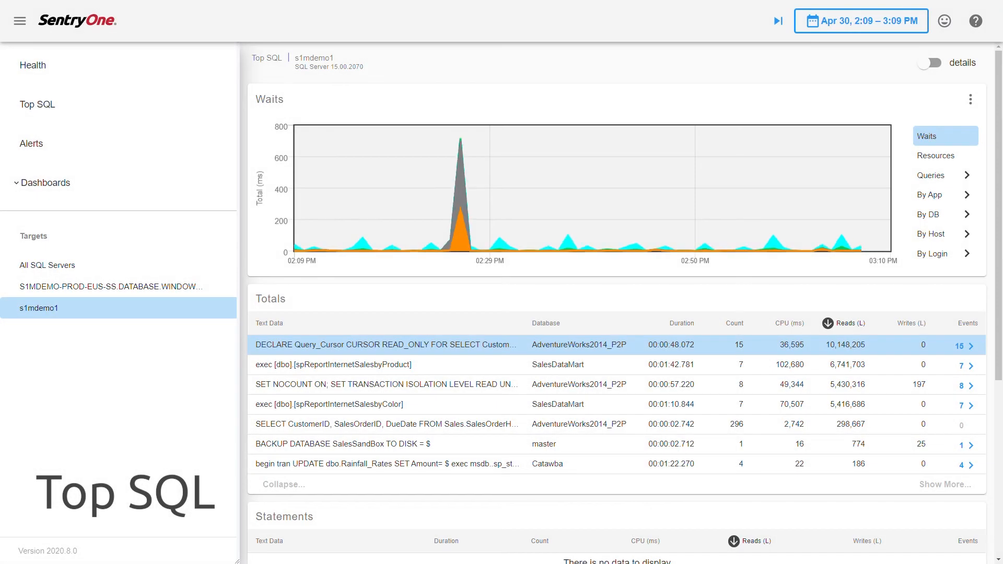
Step: Chart Top SQL reads by application and reveal the Query History panel below
{"action": "left_click", "coordinate": [938, 194]}
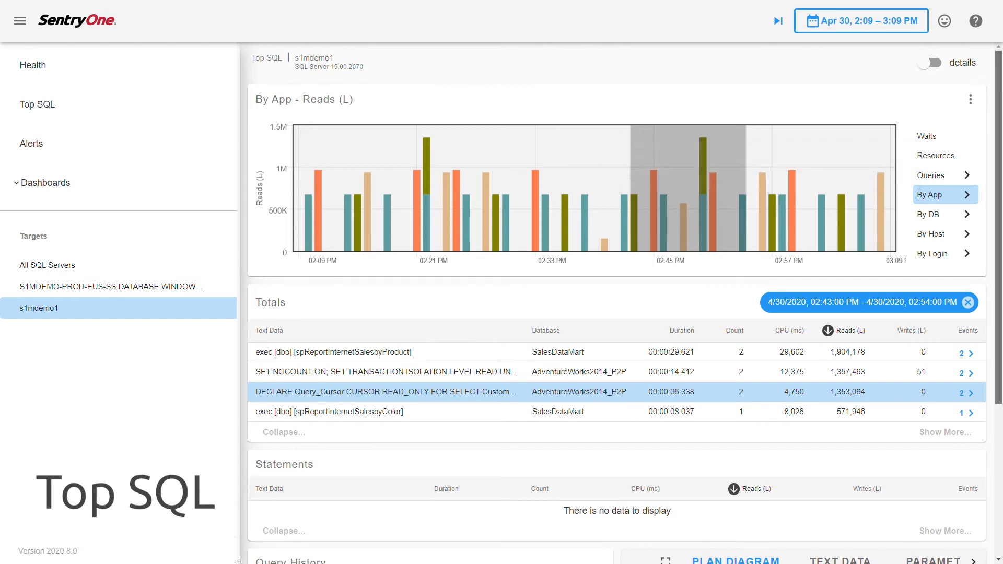
{"action": "scroll", "scroll_direction": "down", "scroll_amount": 3}
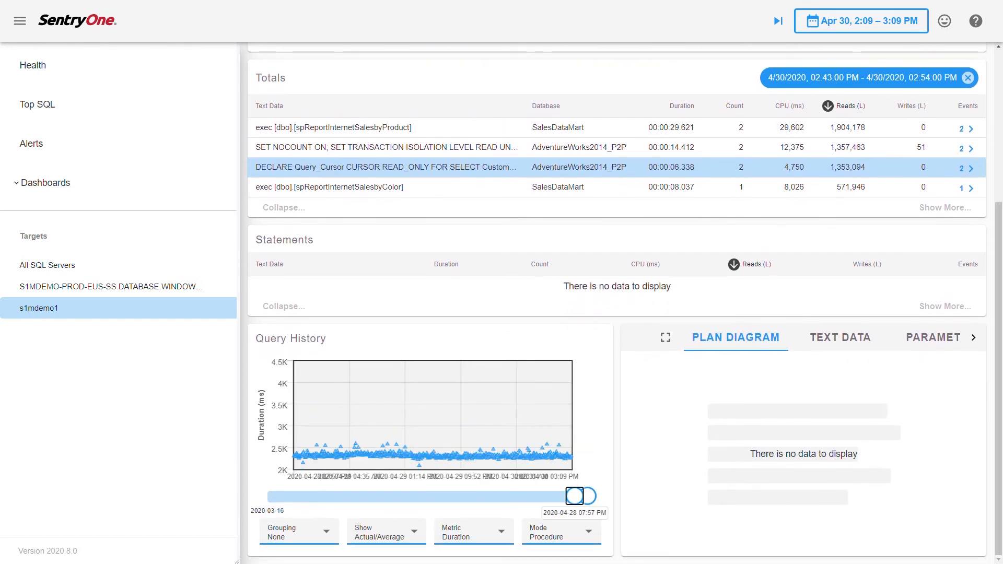